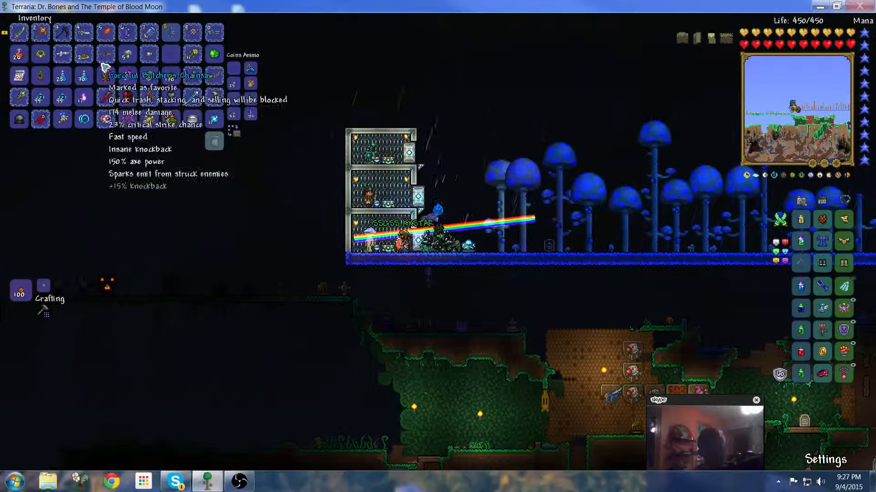
mouse_move(106, 118)
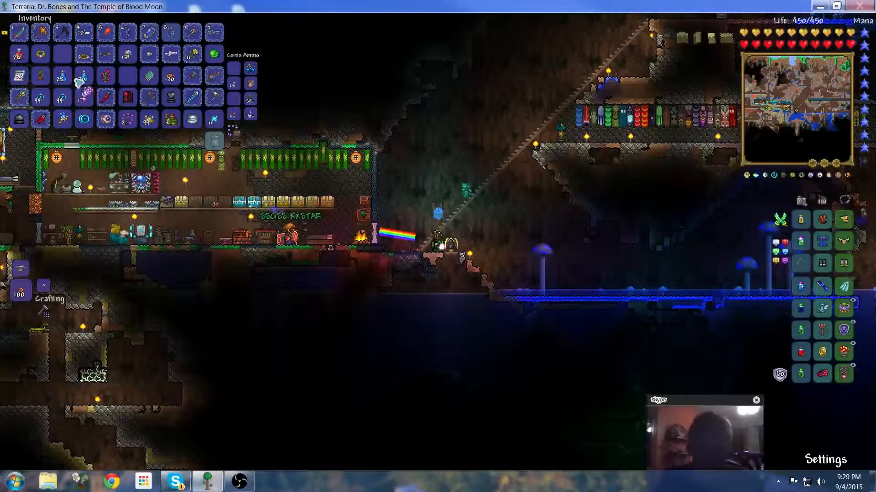
mouse_move(214, 31)
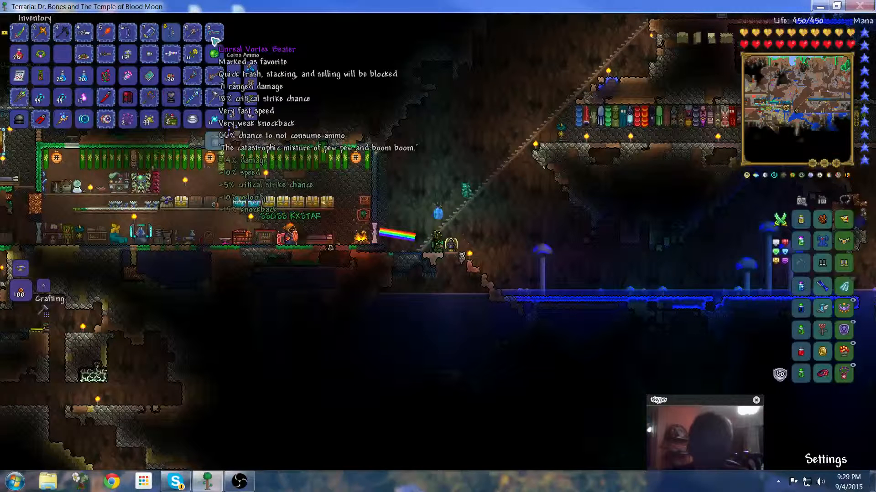